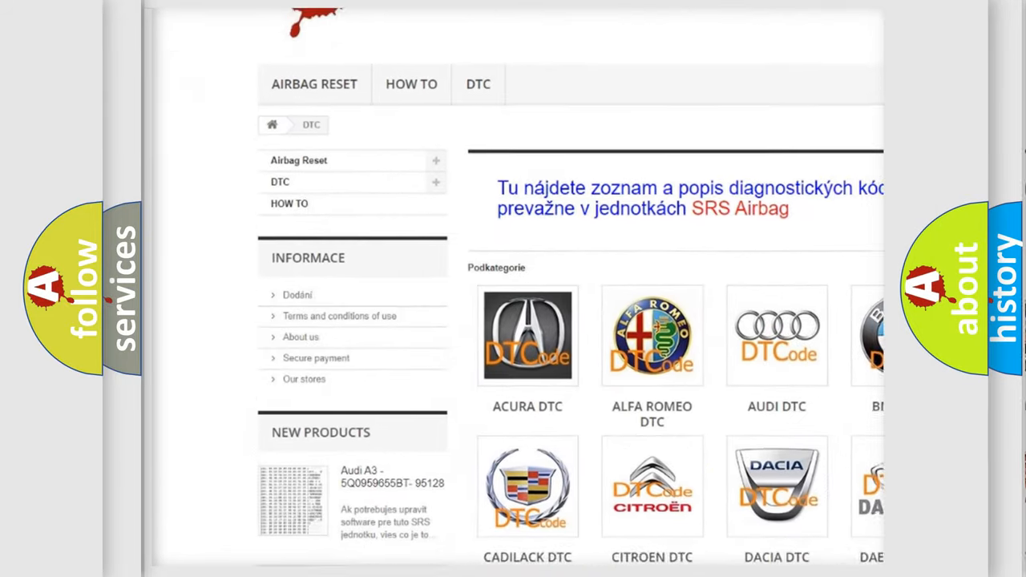
scroll("down", 3)
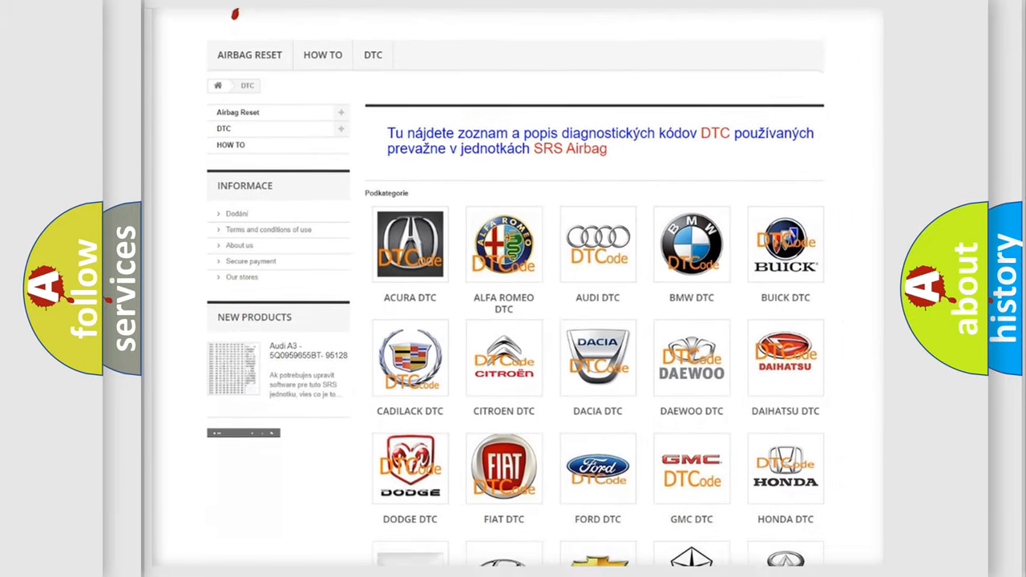
scroll("down", 3)
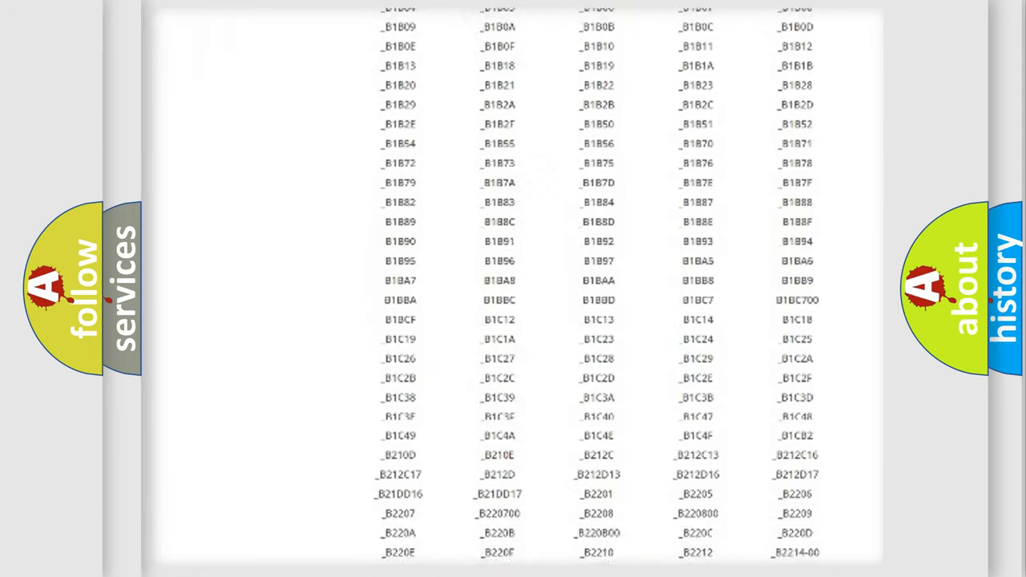
scroll("down", 3)
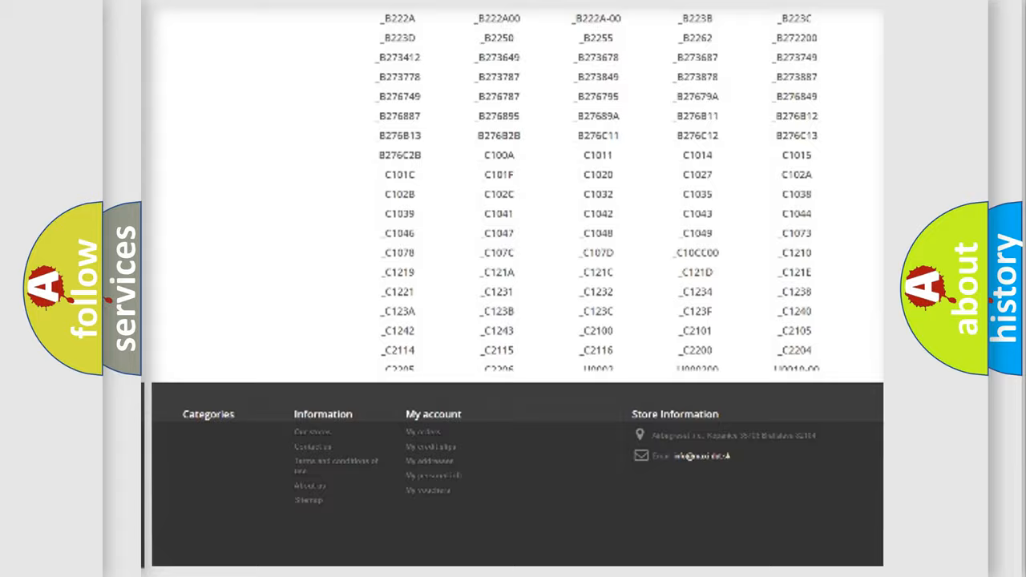
scroll("up", 3)
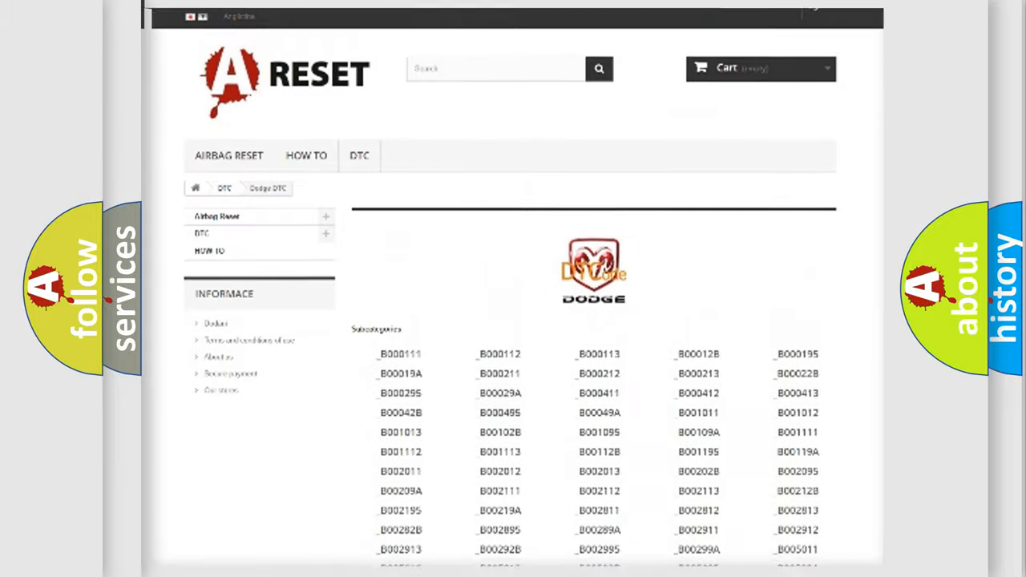